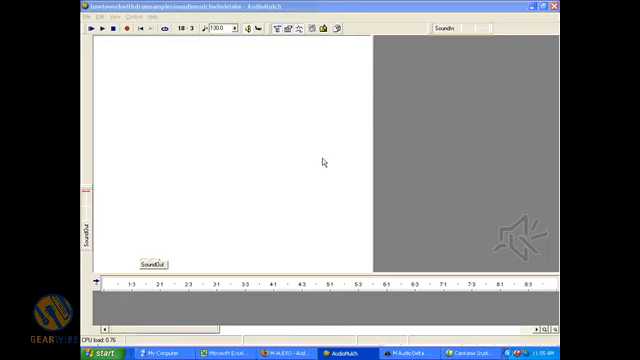
mouse_move(122, 196)
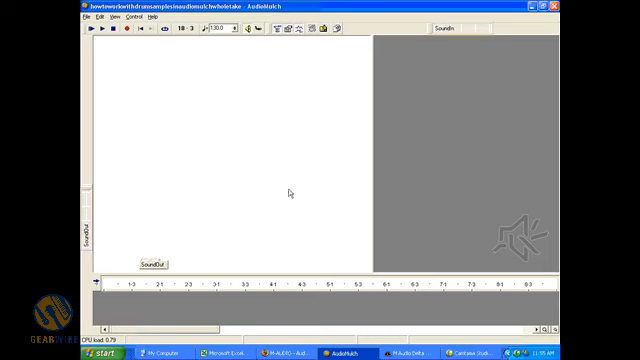
mouse_move(109, 37)
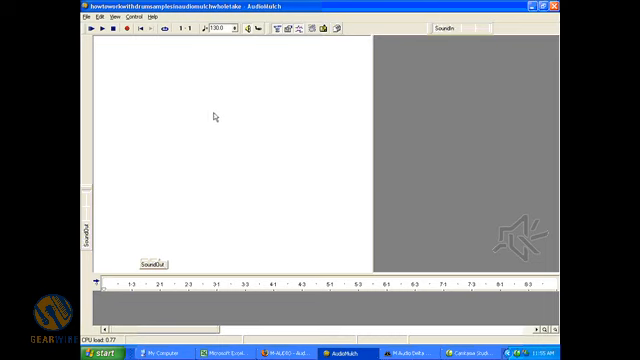
mouse_move(172, 130)
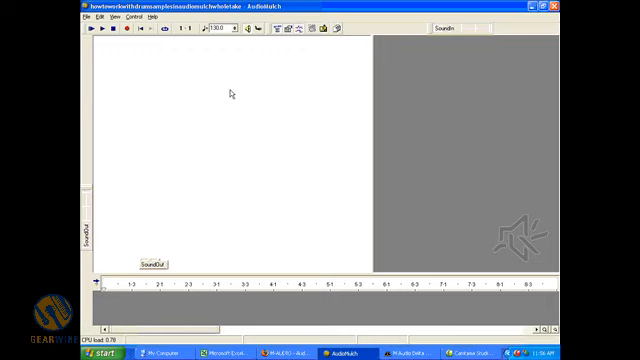
mouse_move(212, 88)
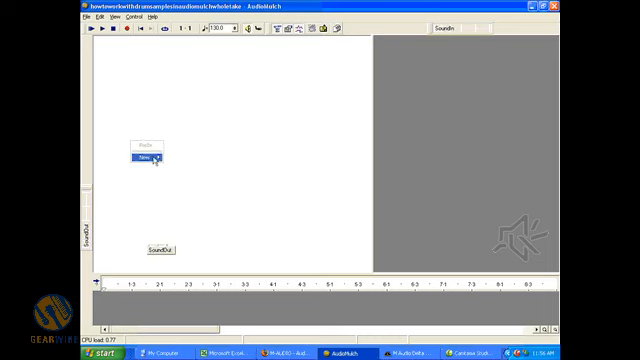
- Open the new-module category menu in the patch
click(147, 156)
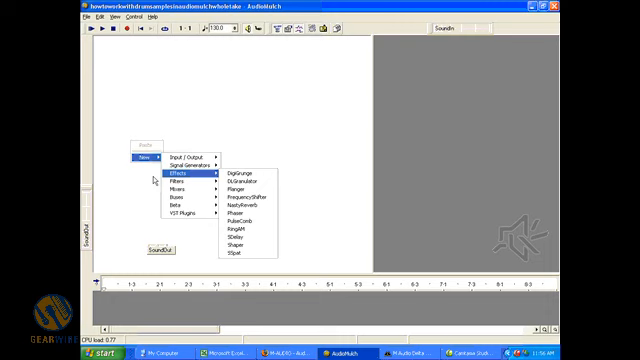
mouse_move(180, 189)
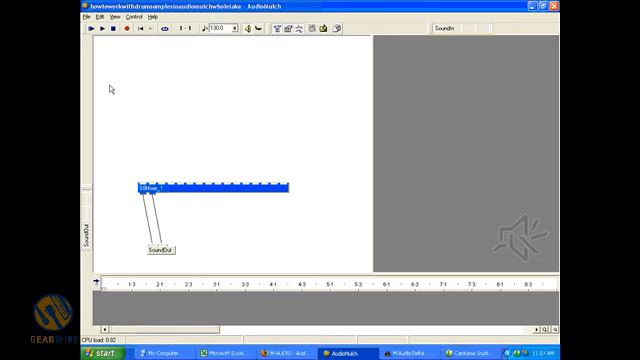
mouse_move(148, 107)
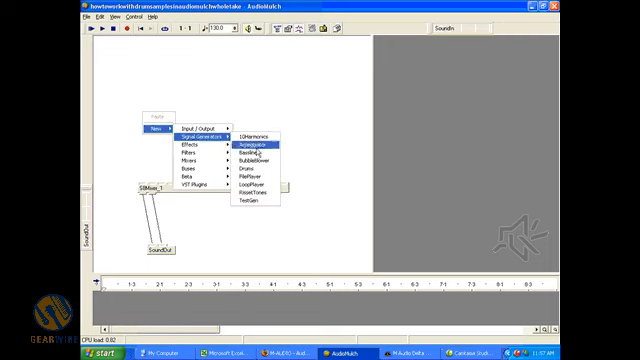
- Add LoopPlayer modules, wire LoopPlayer_2 into StMixer_1, and place LoopPlayer_3 beside the others
click(256, 180)
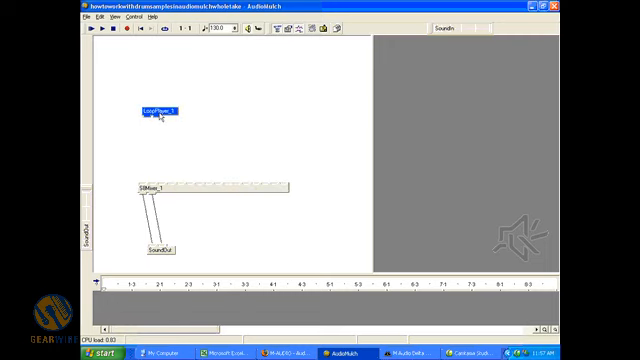
double_click(160, 109)
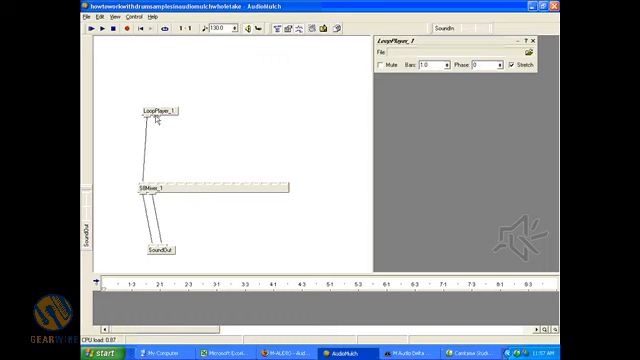
click(146, 109)
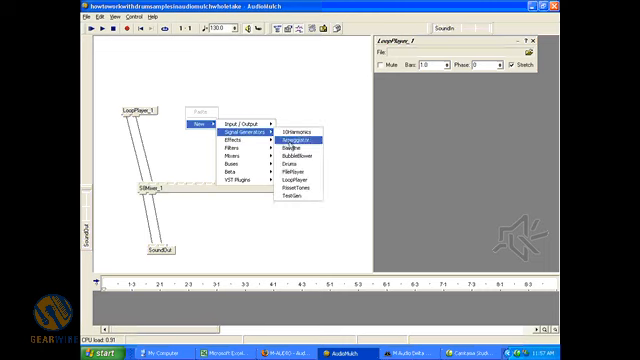
click(291, 175)
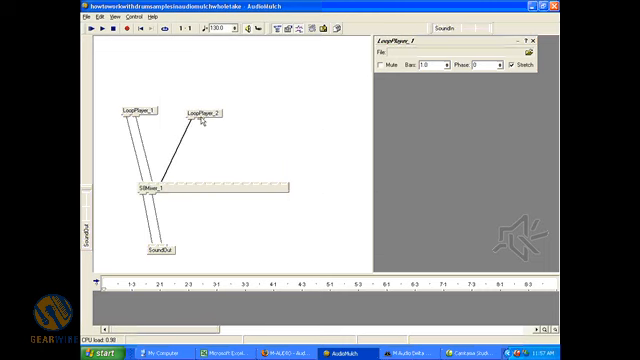
click(200, 107)
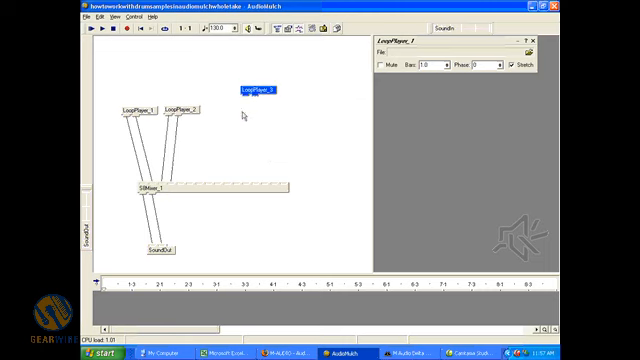
drag(255, 89, 225, 104)
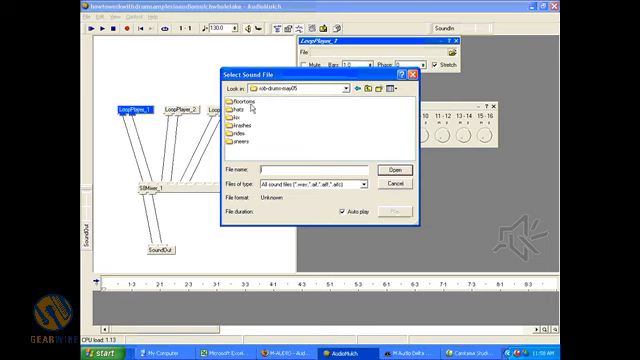
- Open the floortoms folder and load floortom-roll-4strokes-1.wav into LoopPlayer_1
double_click(237, 106)
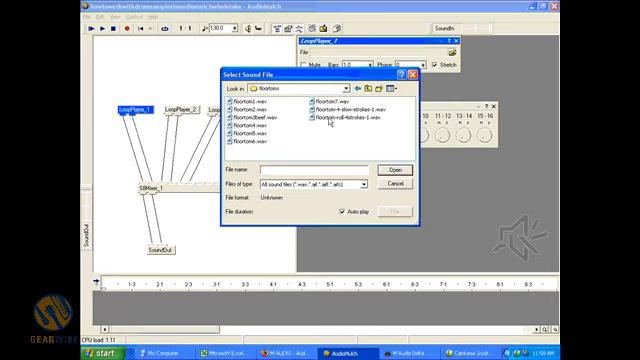
click(340, 119)
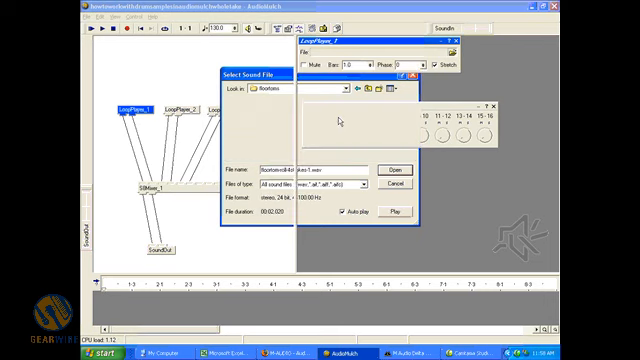
click(390, 167)
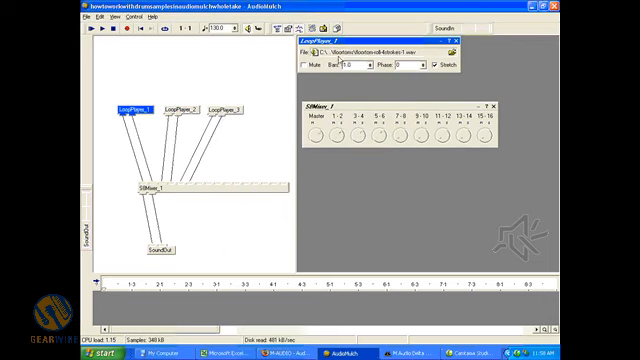